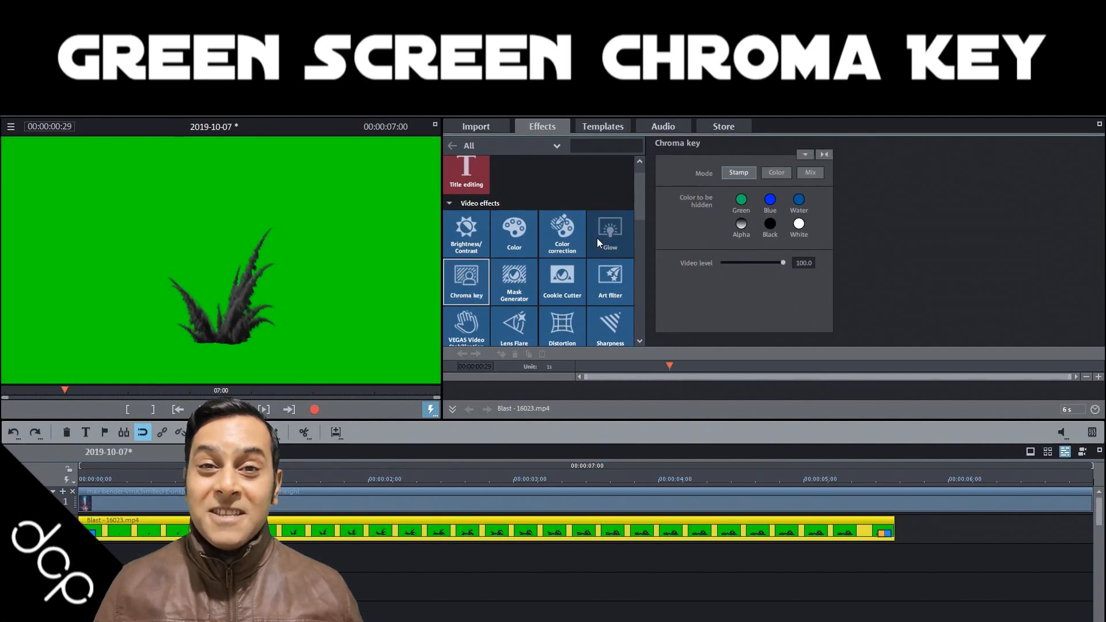
- Place dcp-06.png on track 1 and the green-screen video on track 2, choosing 'Do not adjust' resolution
left_click(776, 171)
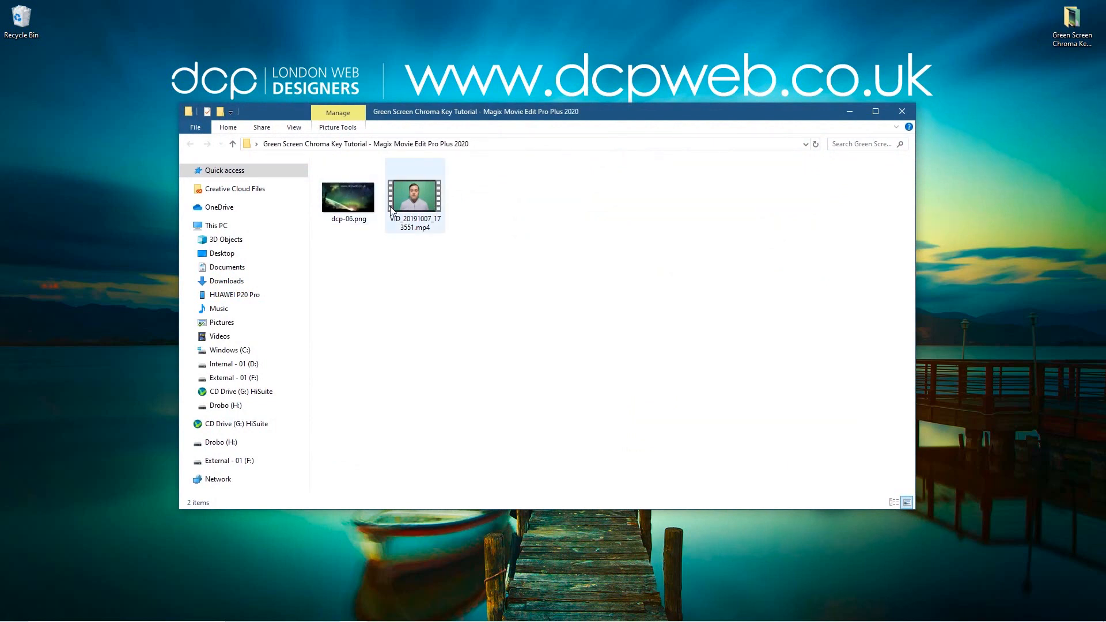
left_click(348, 195)
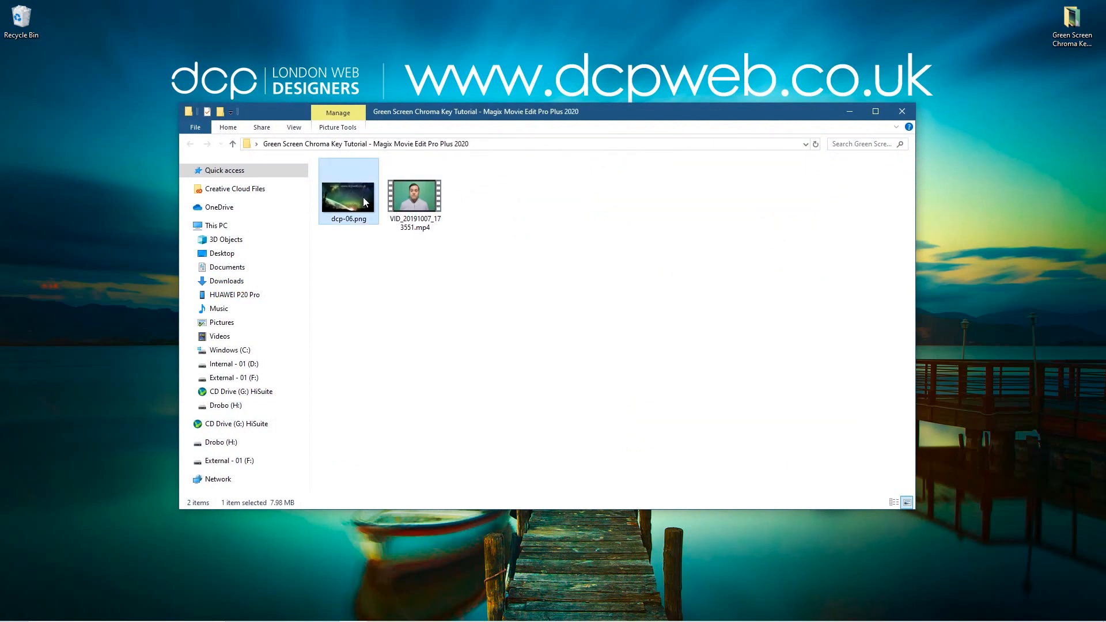
left_click(414, 196)
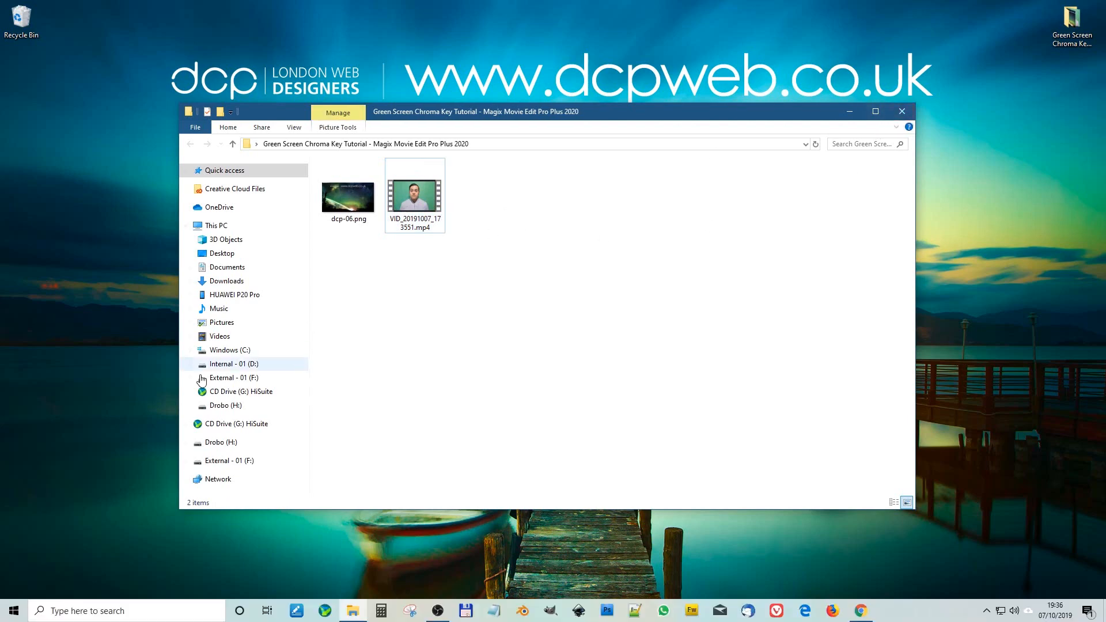
left_click(13, 611)
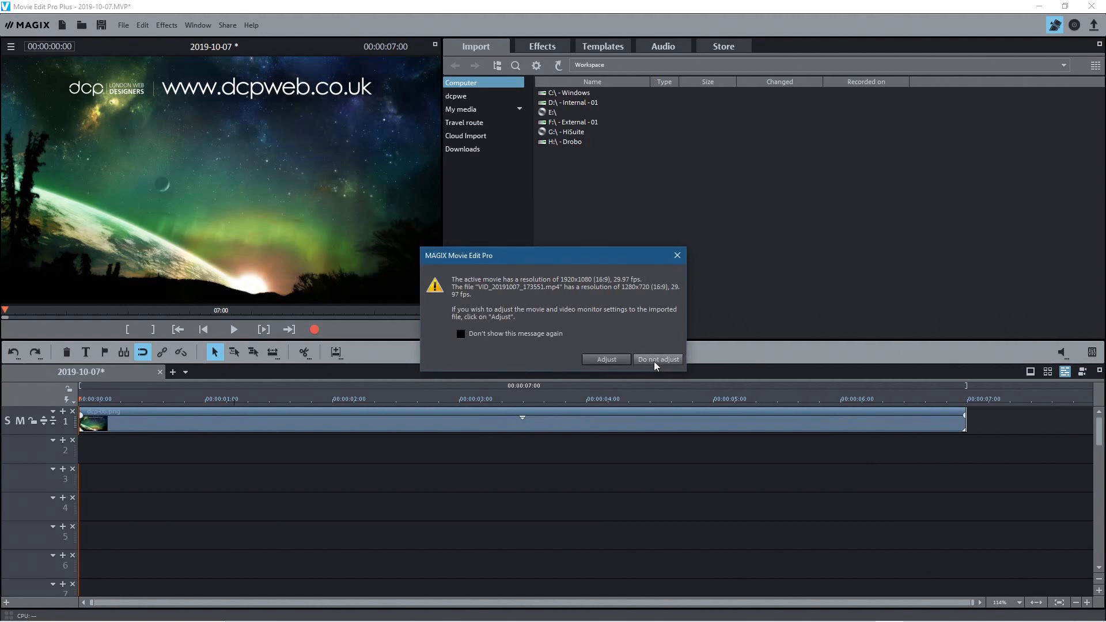
left_click(658, 359)
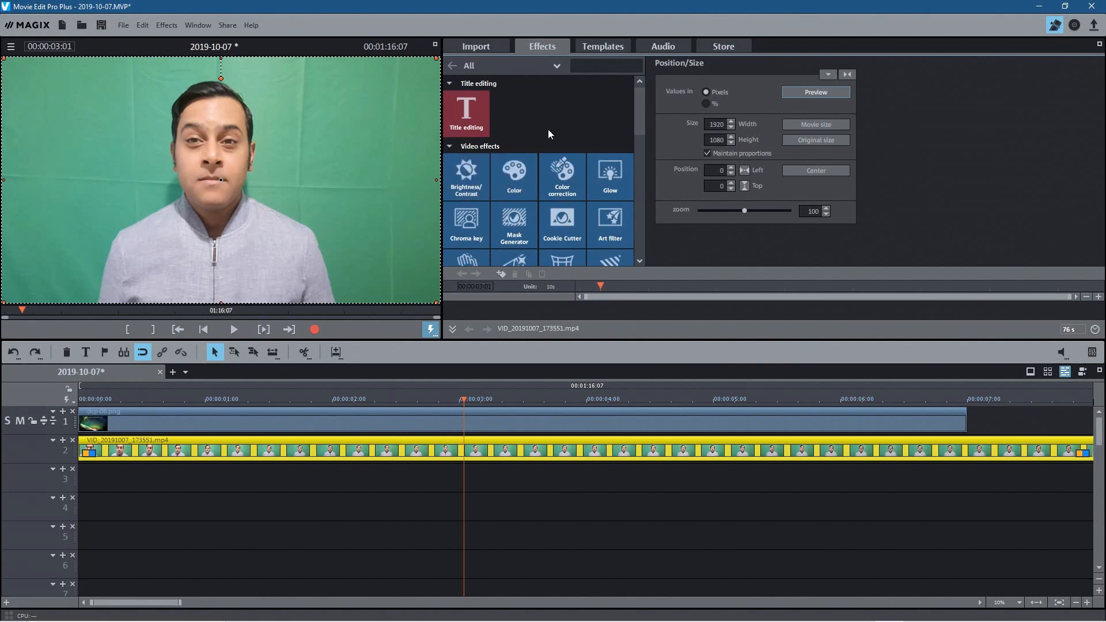
- Try the Chroma key Green preset on the video and adjust its fade range slider
left_click(466, 226)
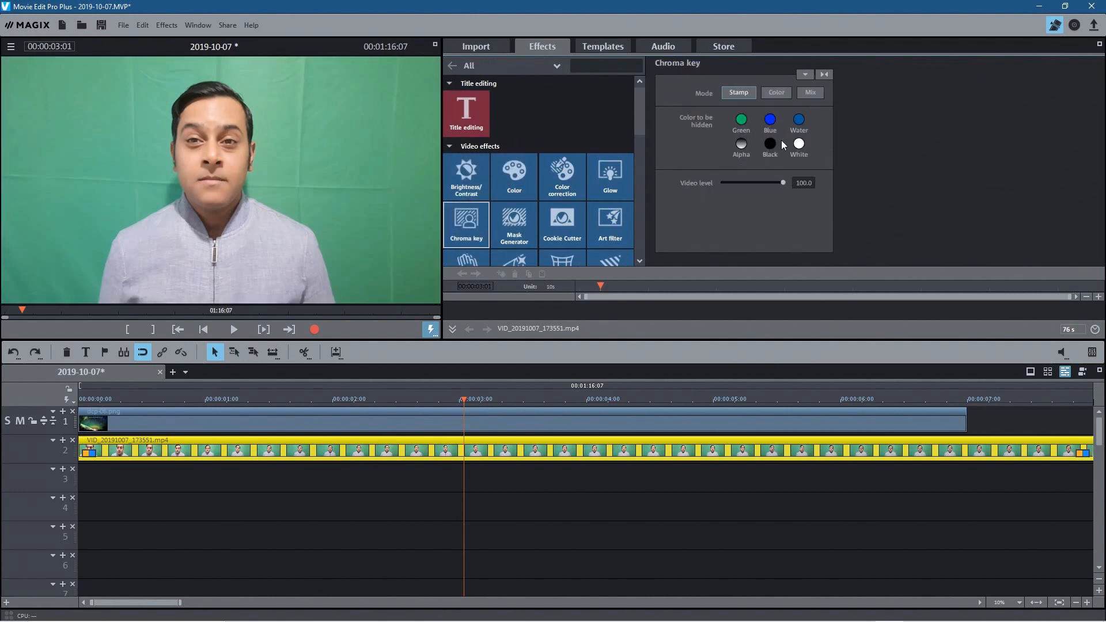
left_click(741, 119)
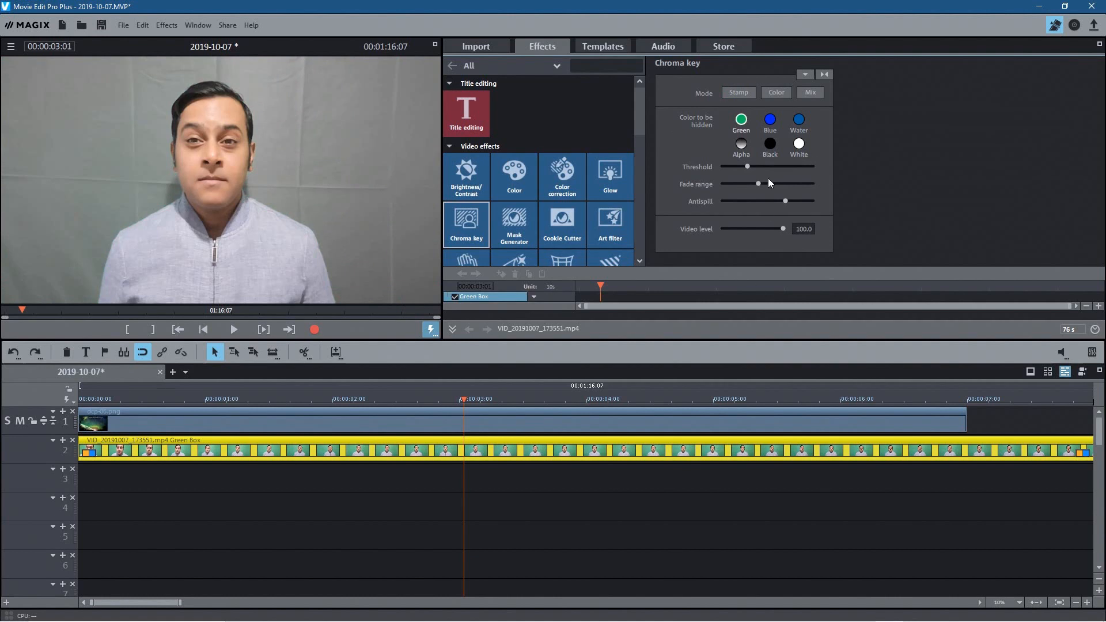
left_click_drag(748, 166, 811, 166)
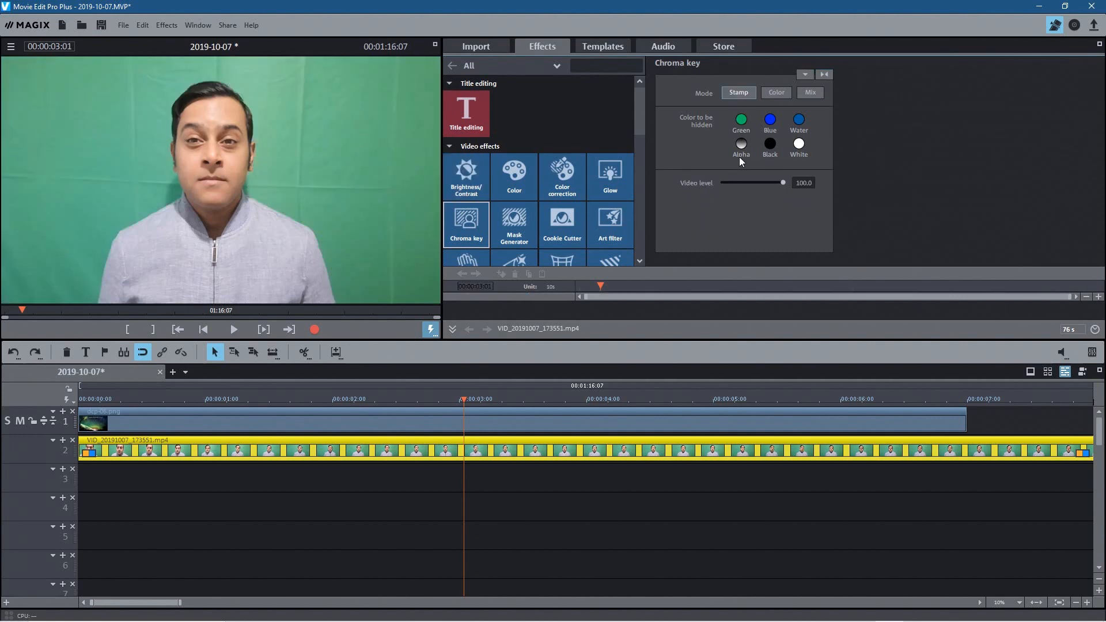
- Switch the Chroma key to Color mode and confirm the colour-picking prompt with OK
left_click(776, 93)
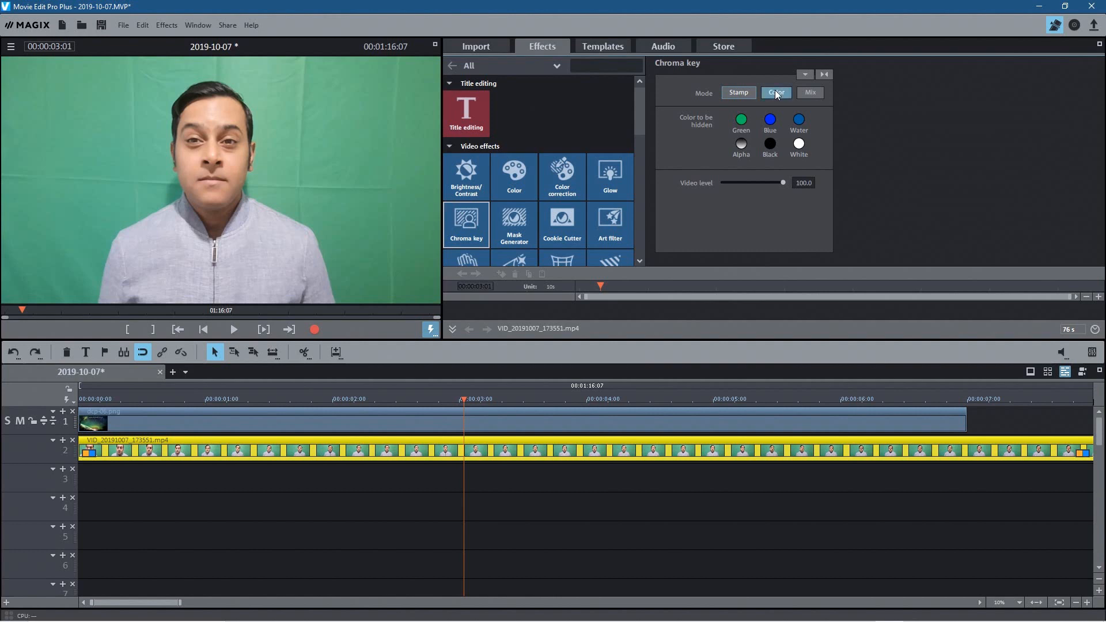
left_click(776, 92)
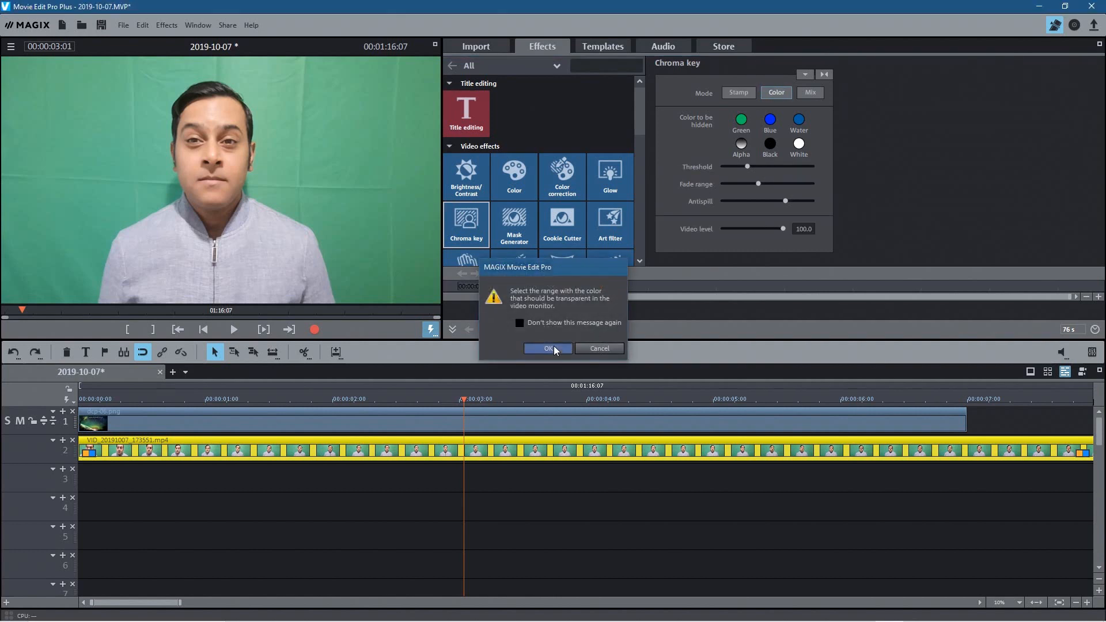
left_click(549, 348)
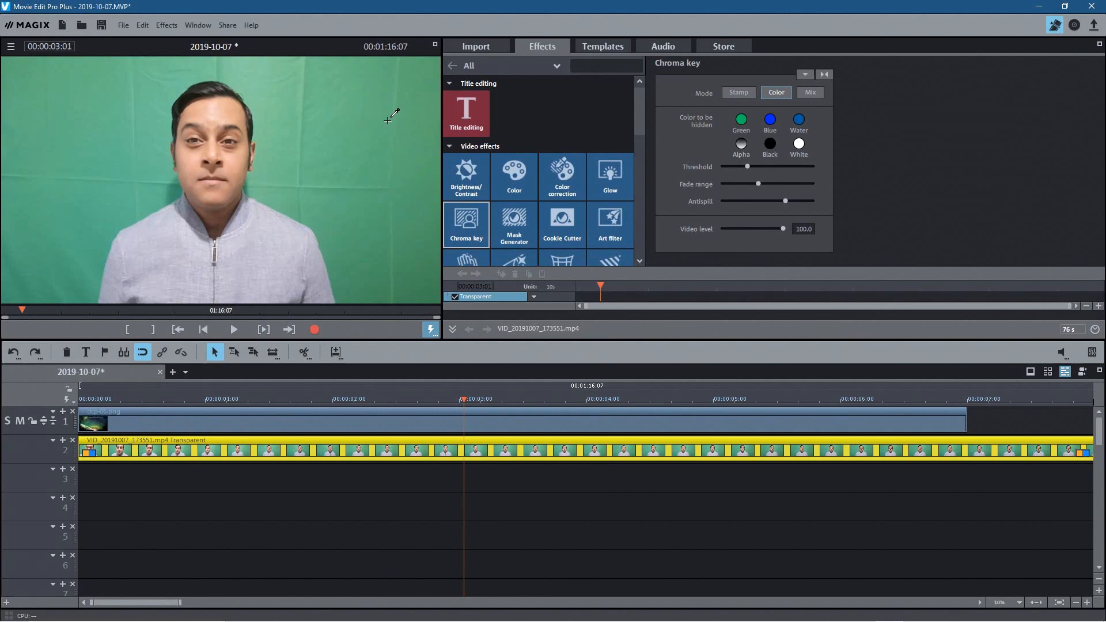
mouse_move(56, 70)
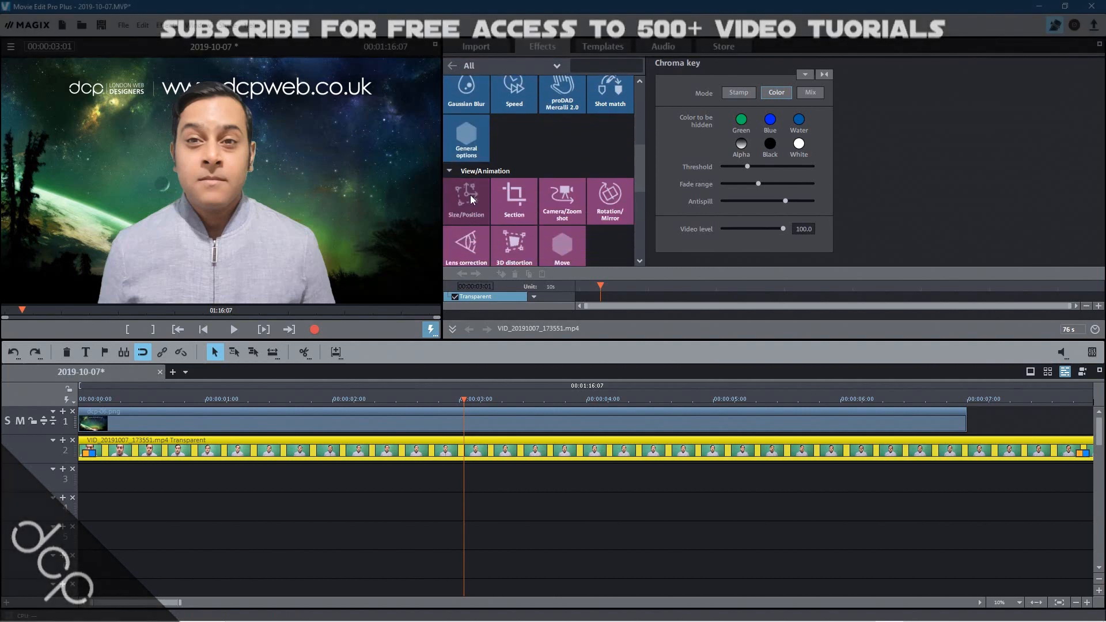
- Resize the presenter clip into the bottom-left corner via Size/Position and preview from the timeline
left_click(466, 200)
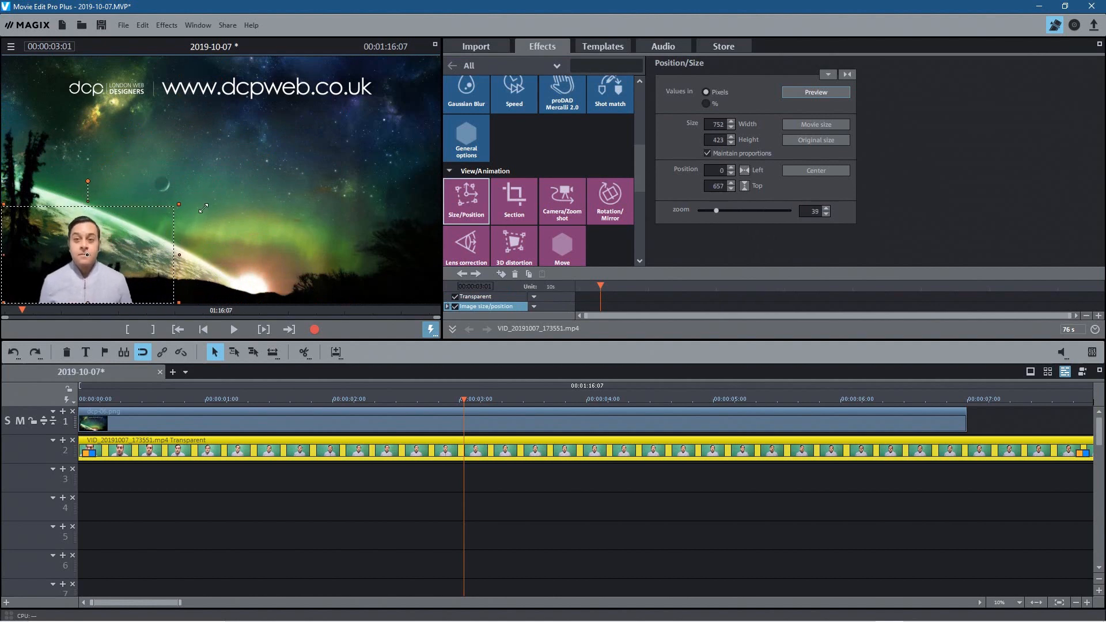
left_click_drag(179, 205, 185, 201)
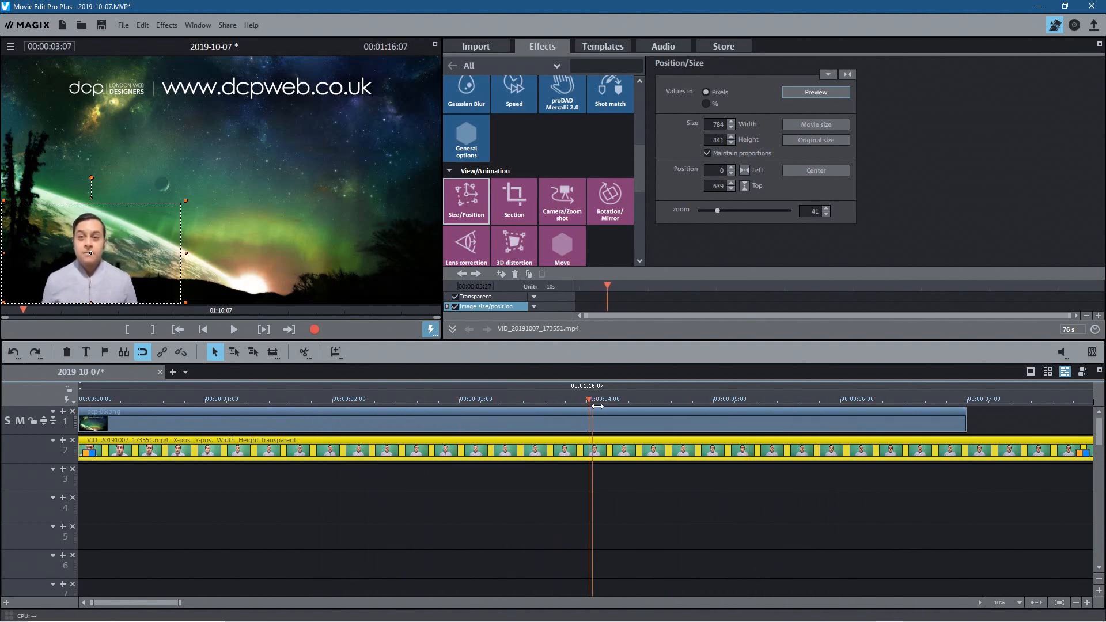
left_click(292, 401)
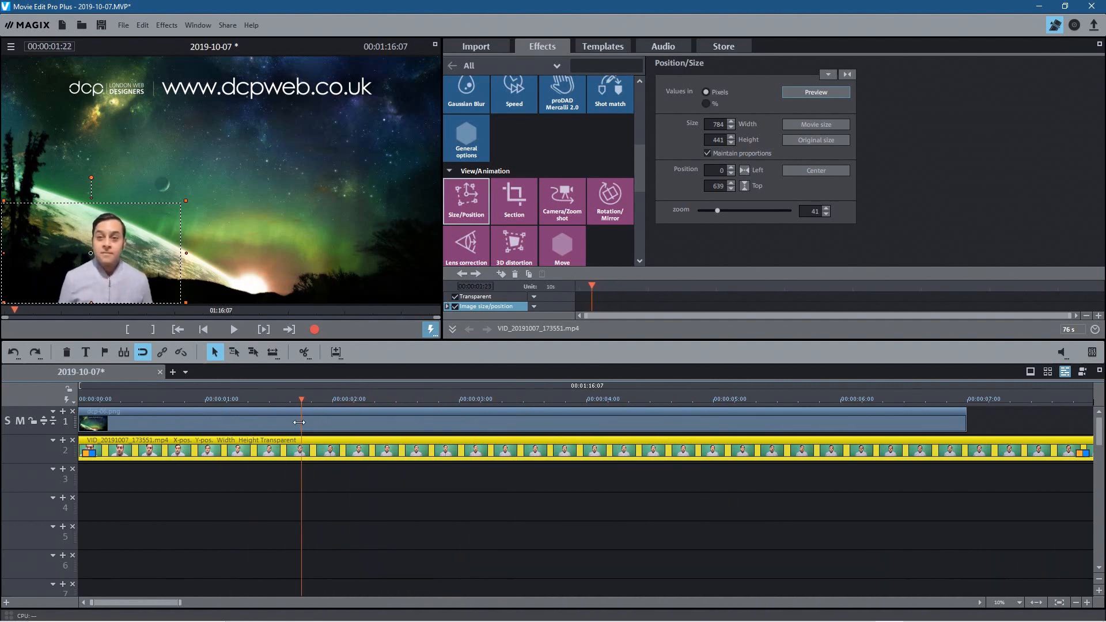
left_click(477, 399)
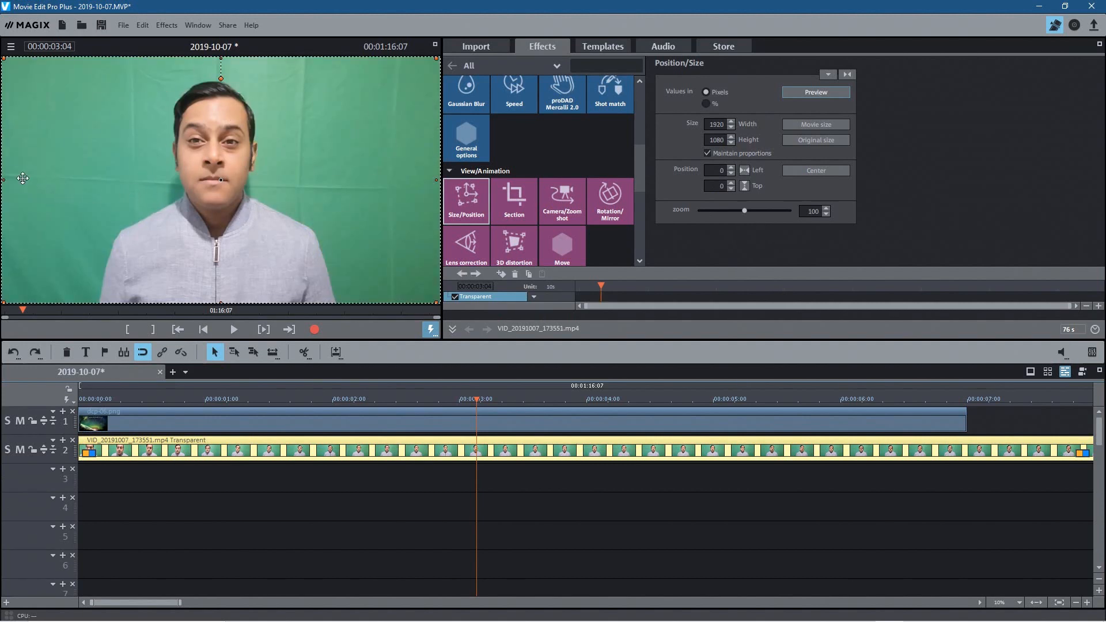
mouse_move(344, 128)
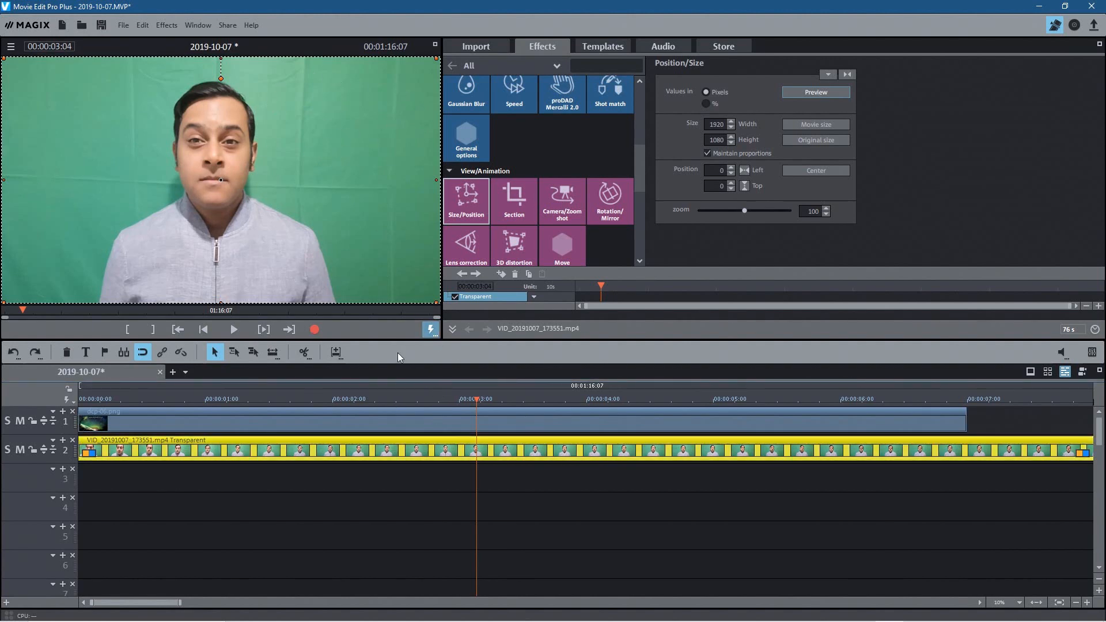
mouse_move(392, 199)
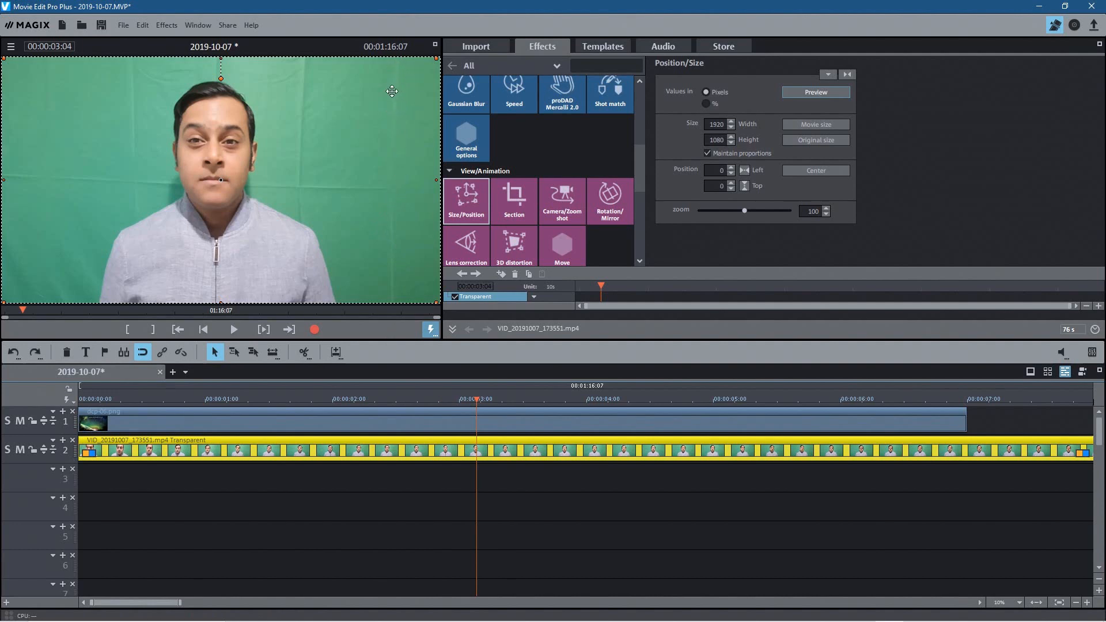
mouse_move(301, 187)
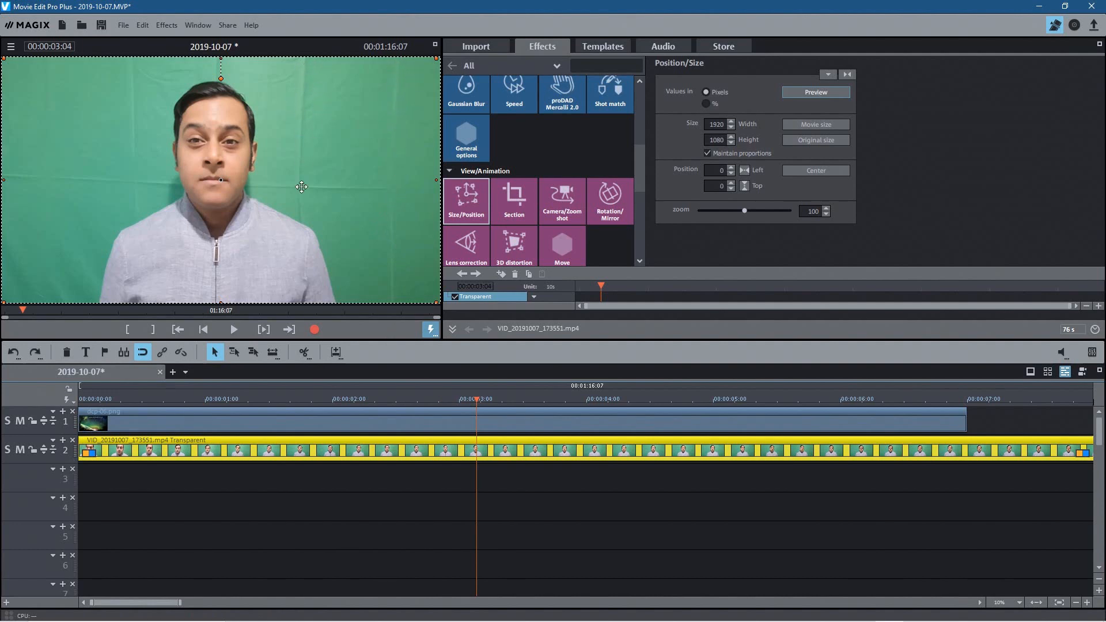
mouse_move(326, 130)
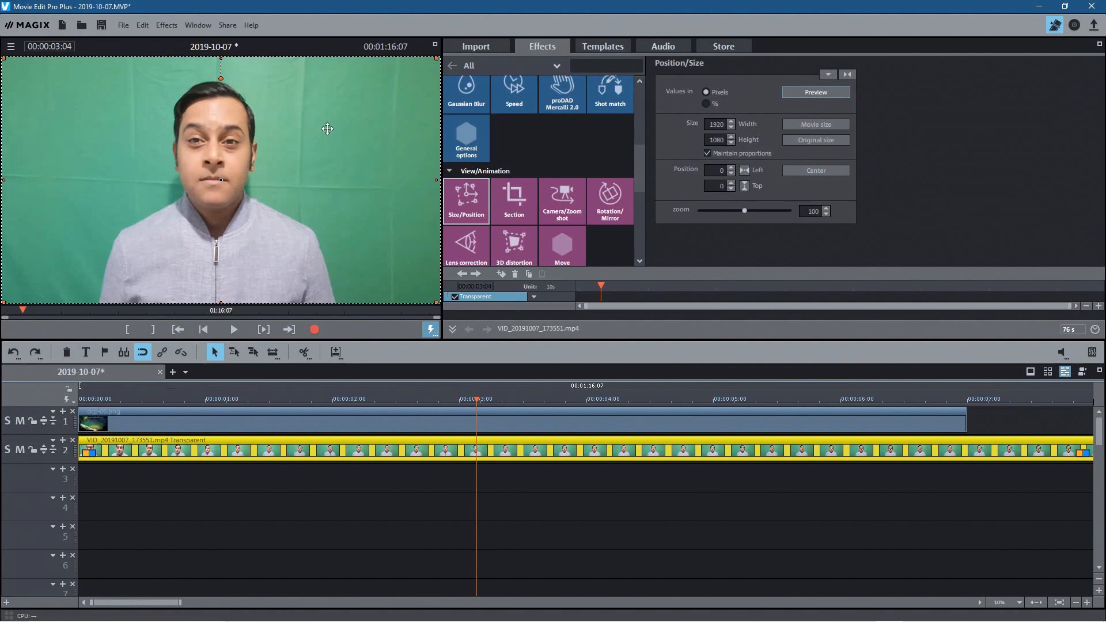
mouse_move(31, 68)
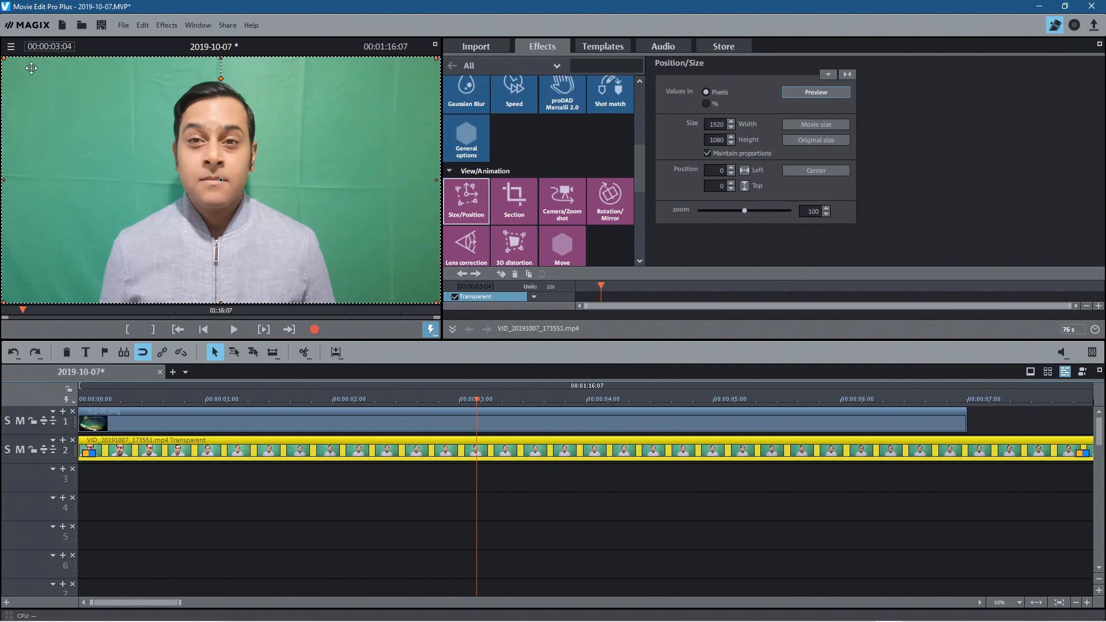
mouse_move(41, 290)
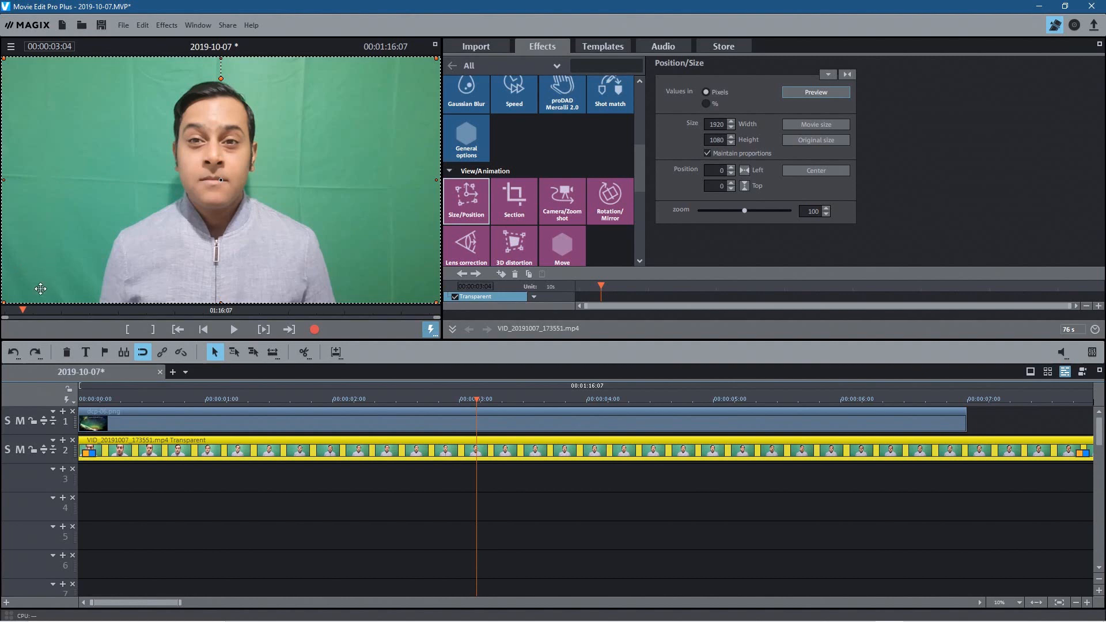
mouse_move(401, 276)
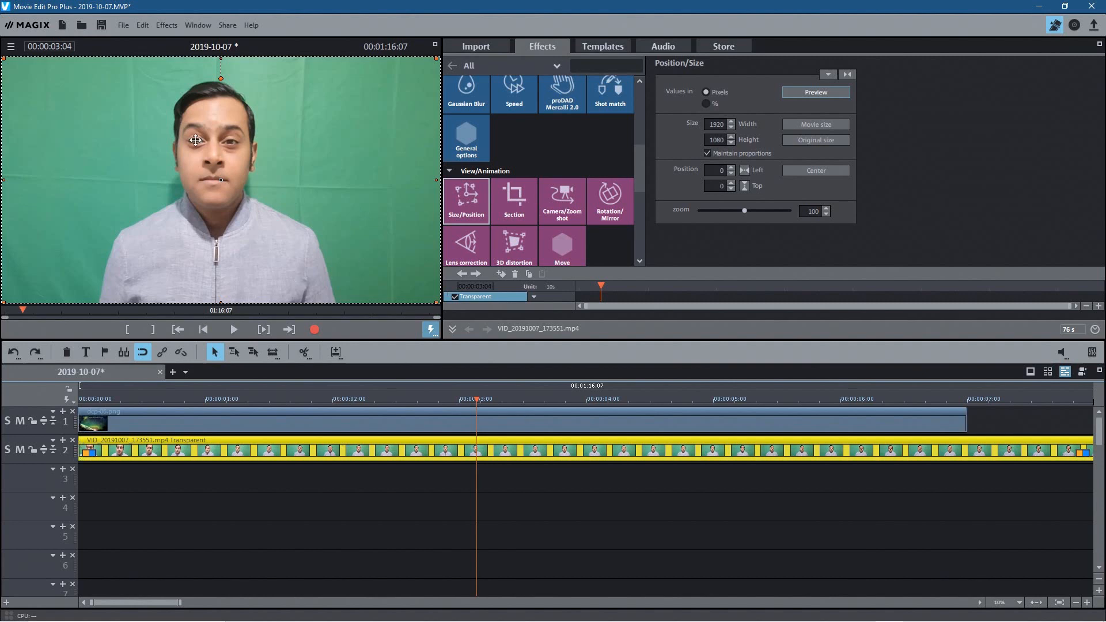
mouse_move(106, 102)
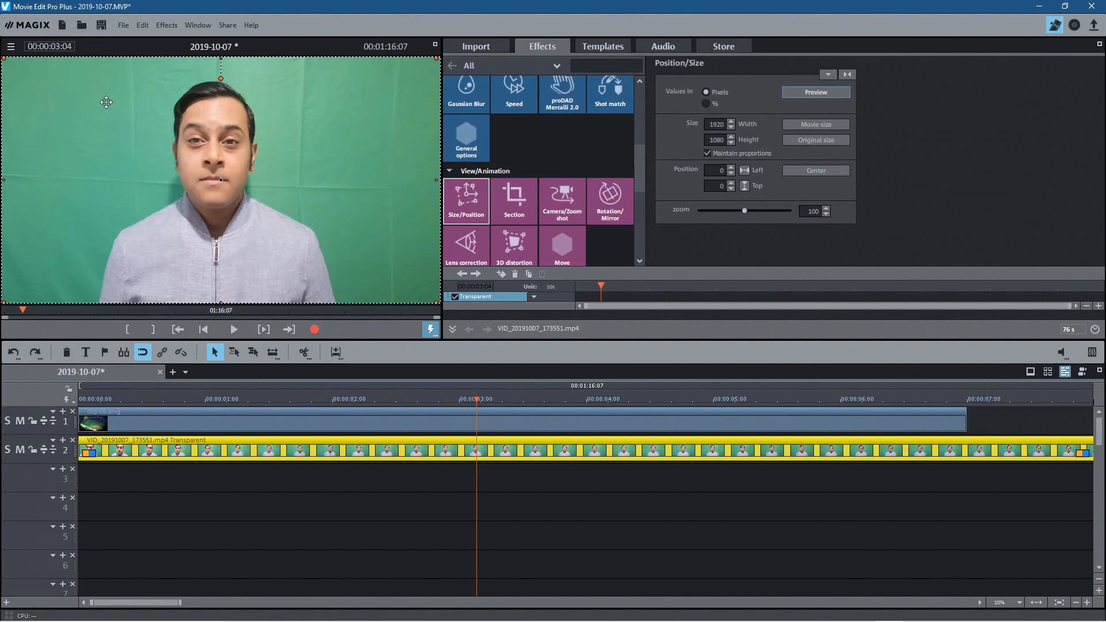
mouse_move(82, 81)
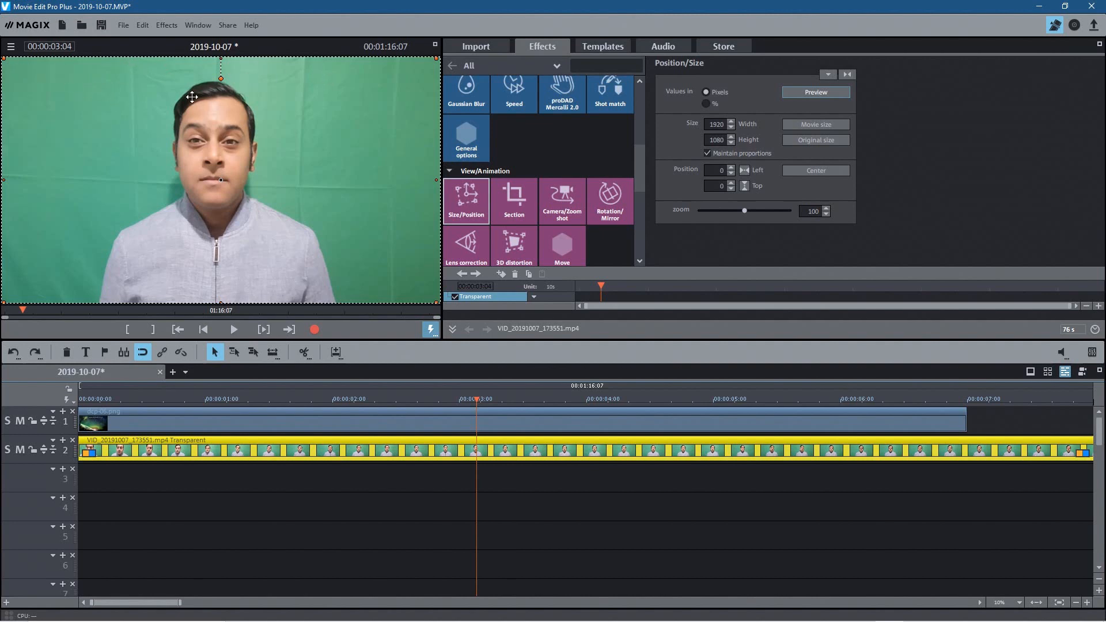
mouse_move(247, 197)
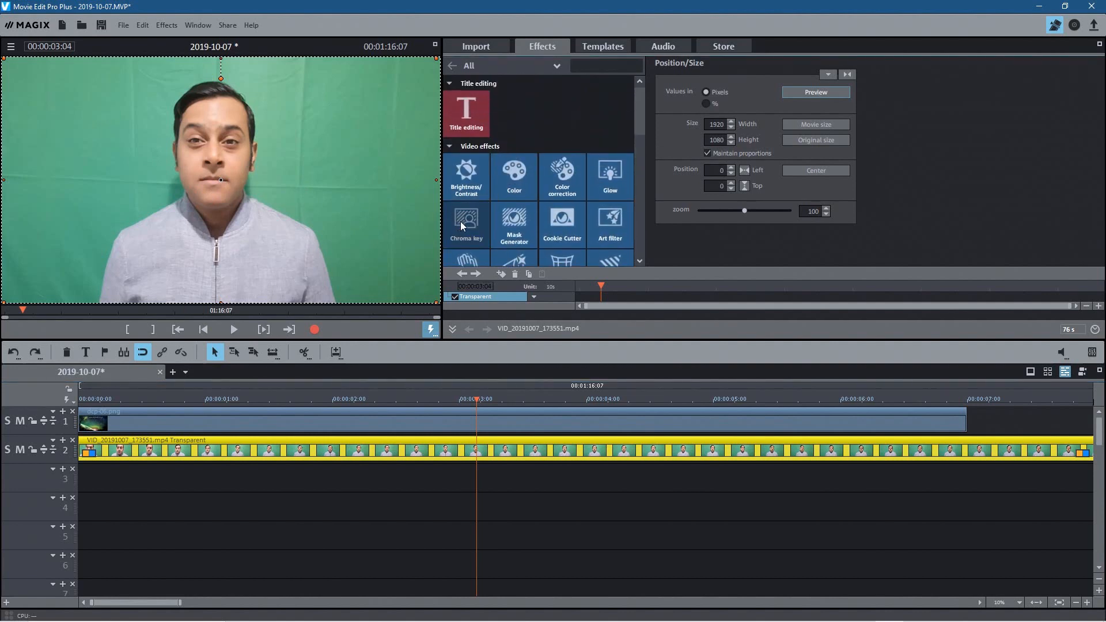
- Apply Chroma key in Color mode and mark the green backdrop in the monitor as the colour to hide
left_click(465, 225)
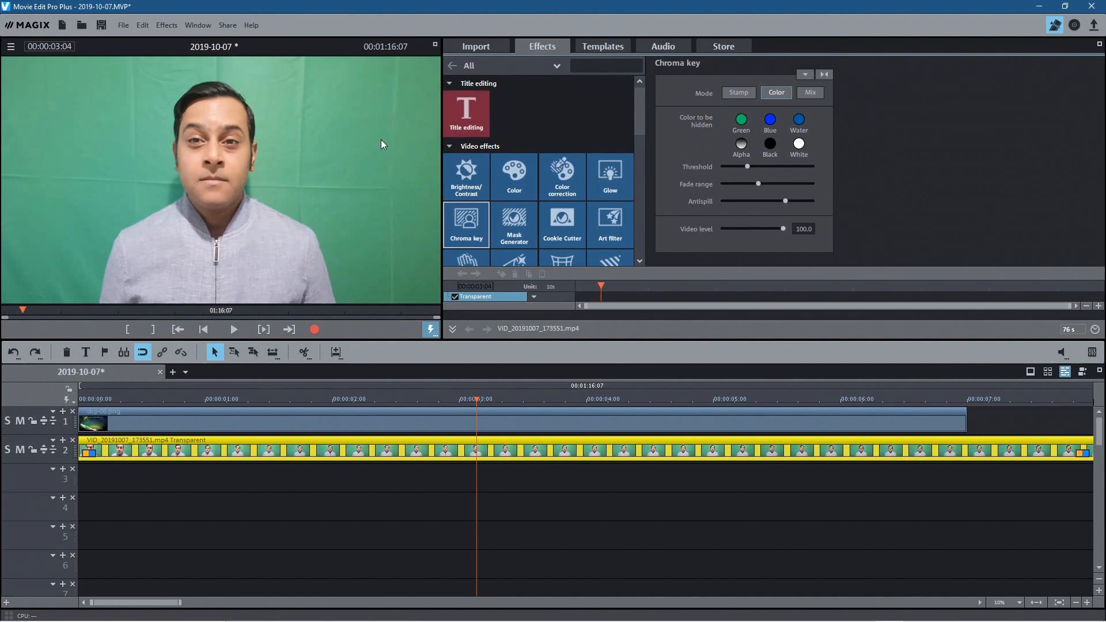
mouse_move(385, 115)
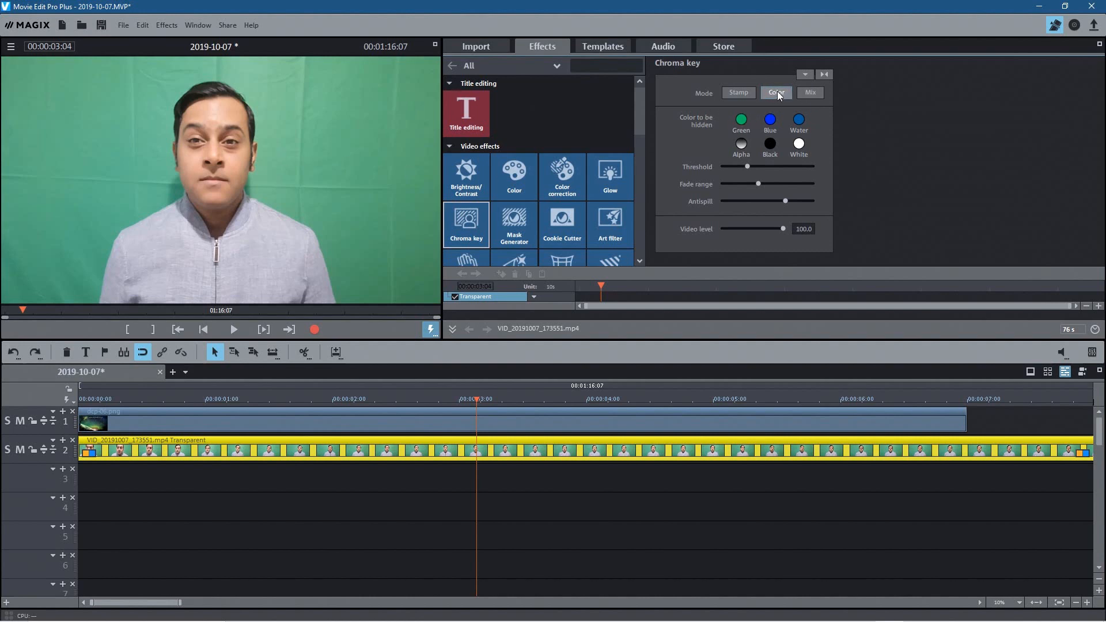
left_click(776, 92)
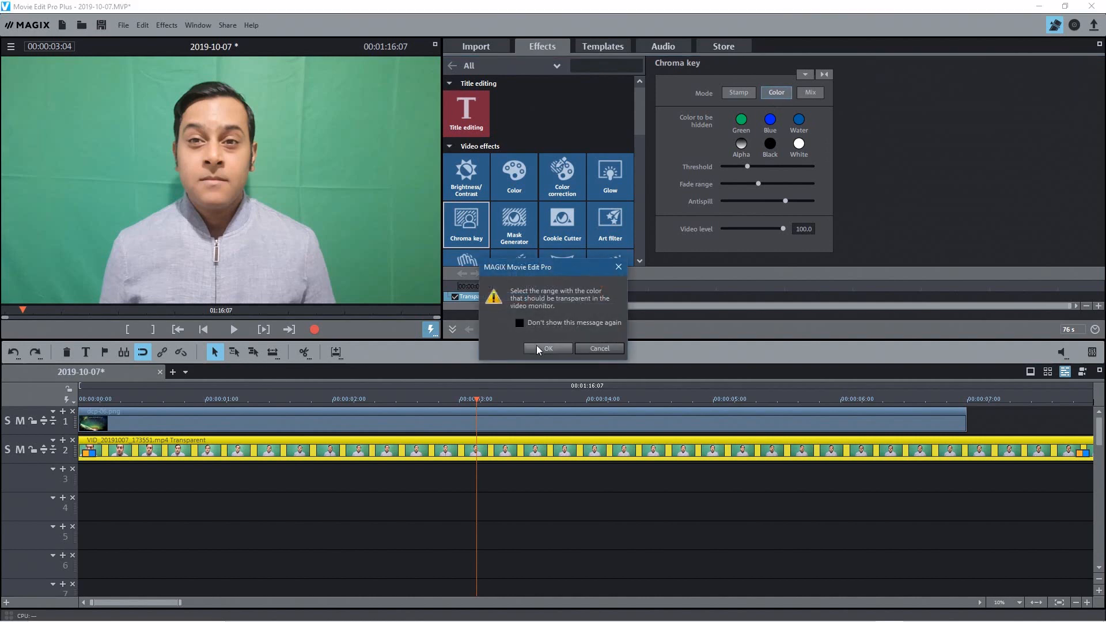
left_click(546, 349)
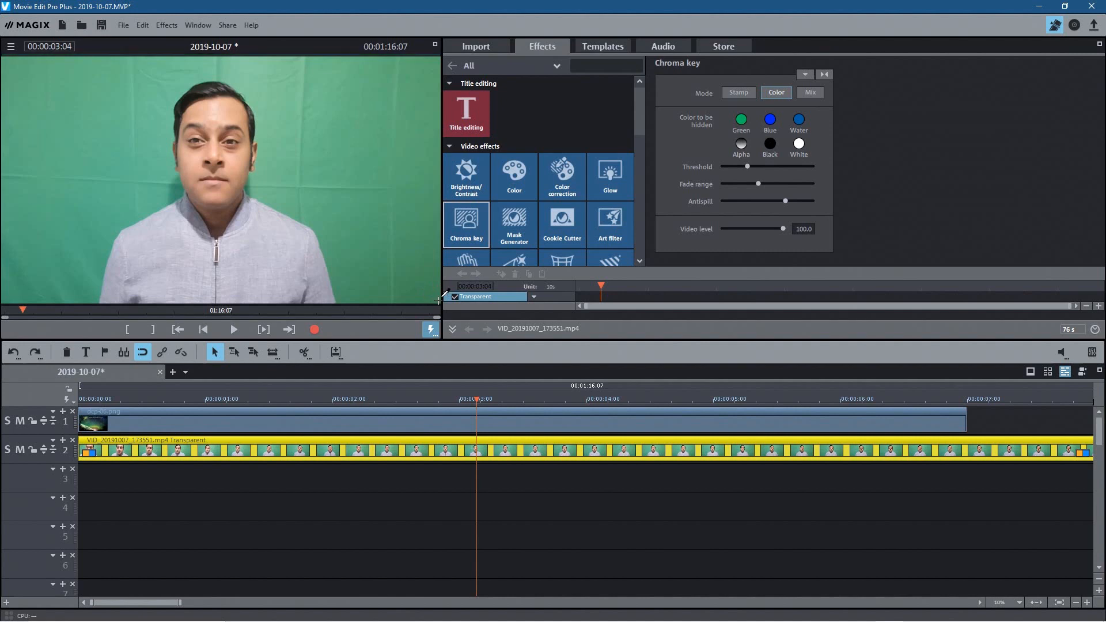
left_click_drag(342, 55, 439, 300)
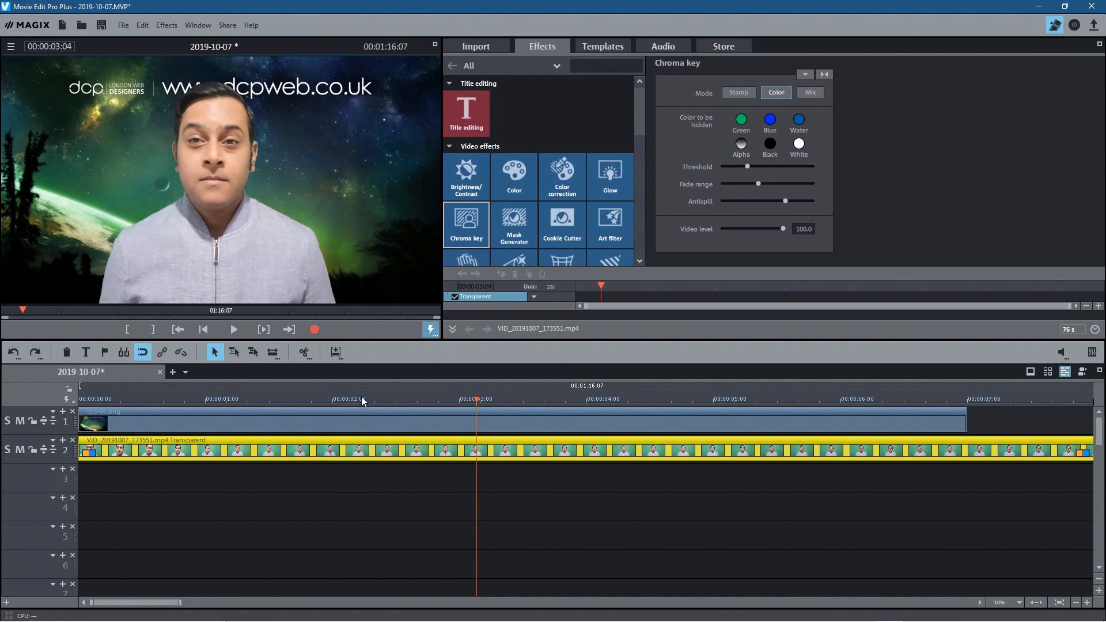
mouse_move(534, 256)
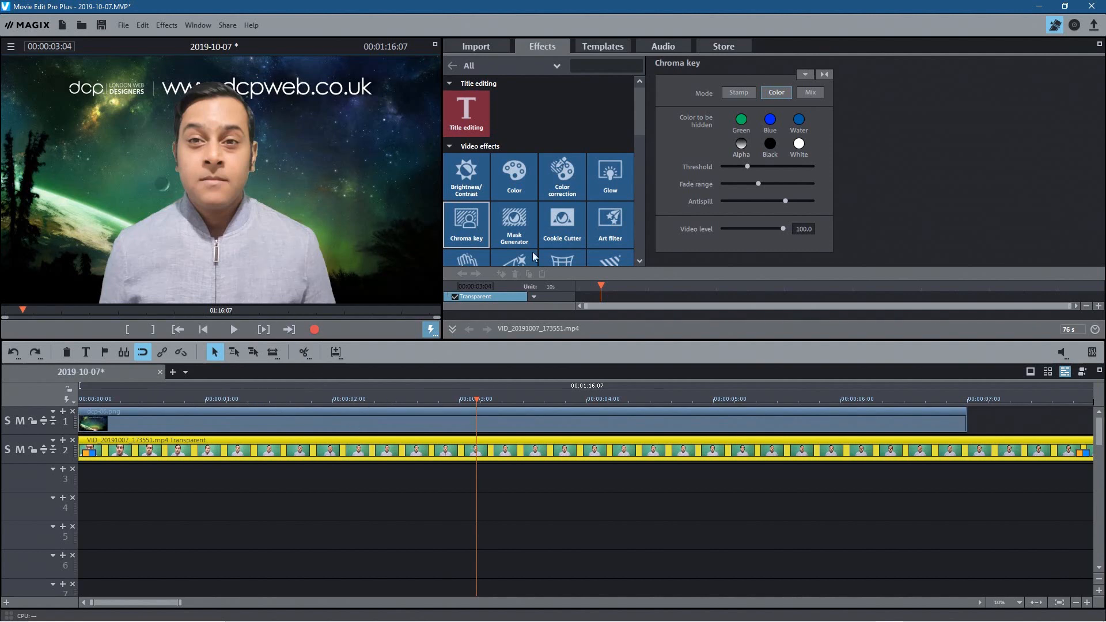
mouse_move(796, 208)
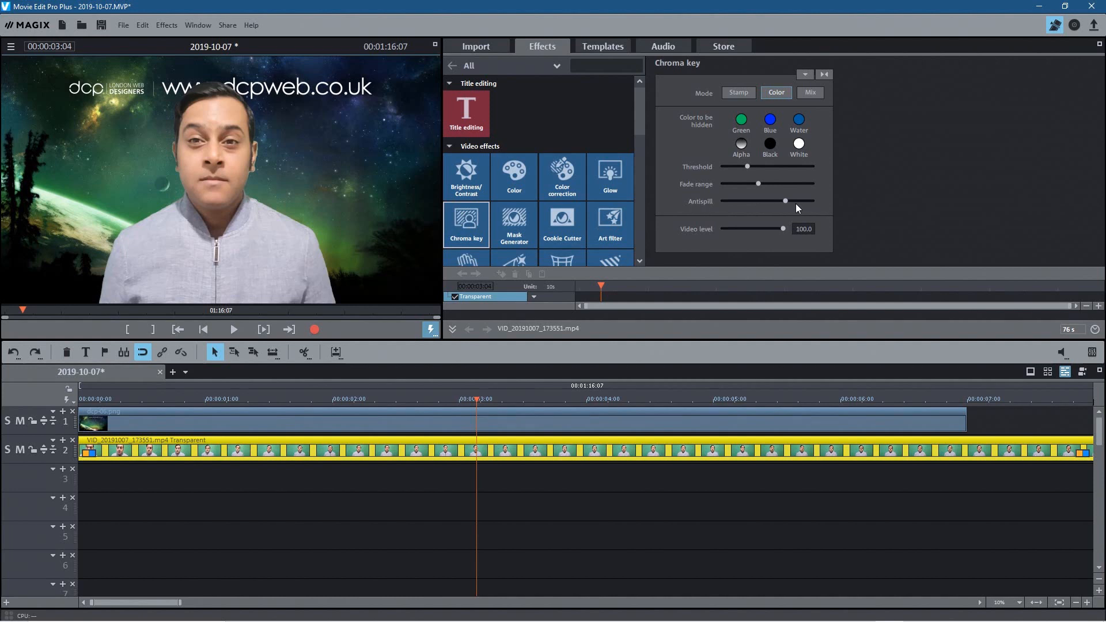
- Drag the Antispill slider fully right to clean the green fringe around the presenter
left_click_drag(785, 201, 812, 201)
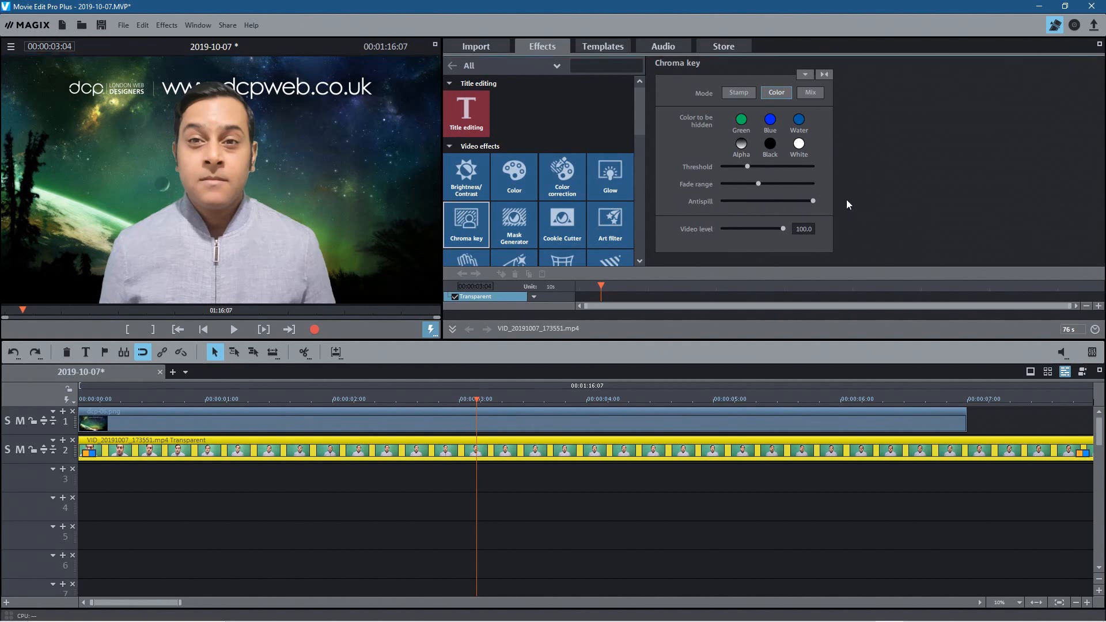
mouse_move(244, 92)
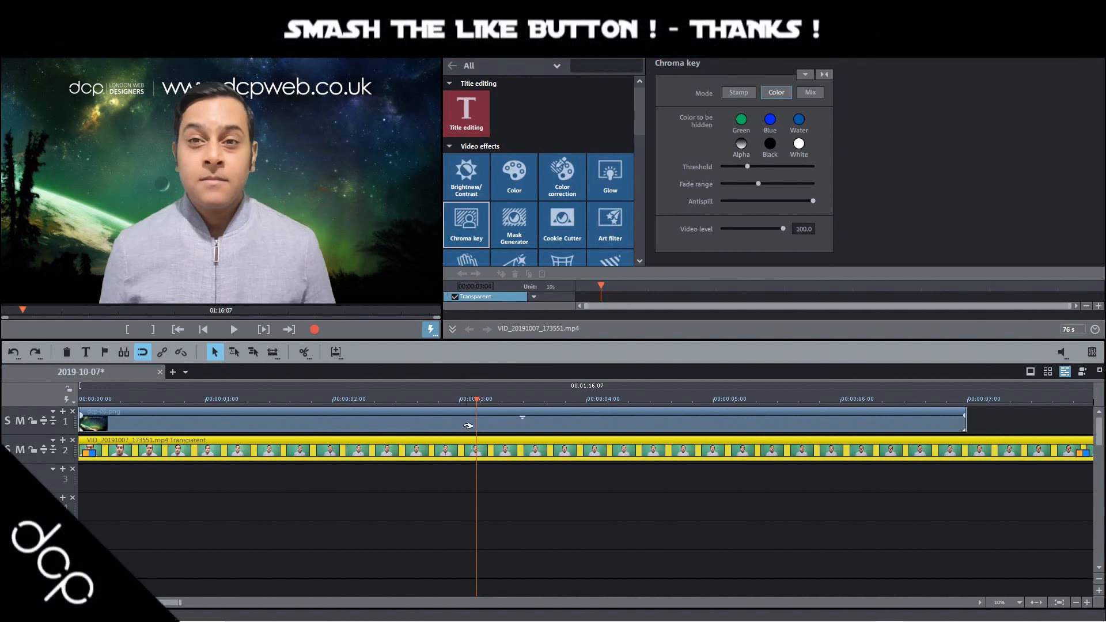
scroll("down", 3)
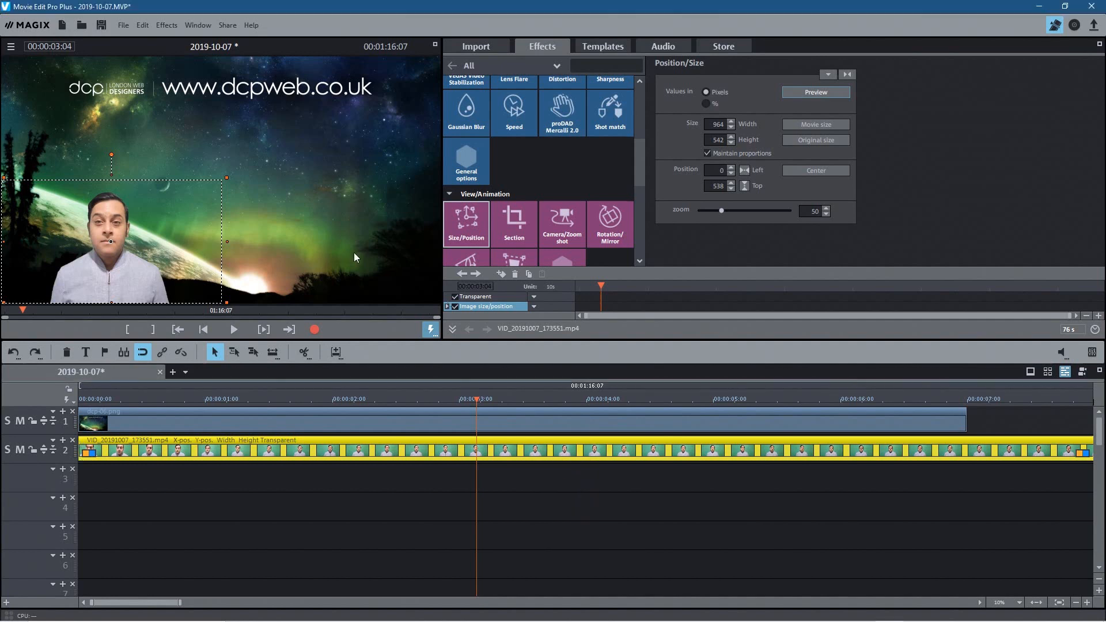
- Check the half-size presenter in the timeline preview, then minimize the editor to the desktop
left_click(232, 330)
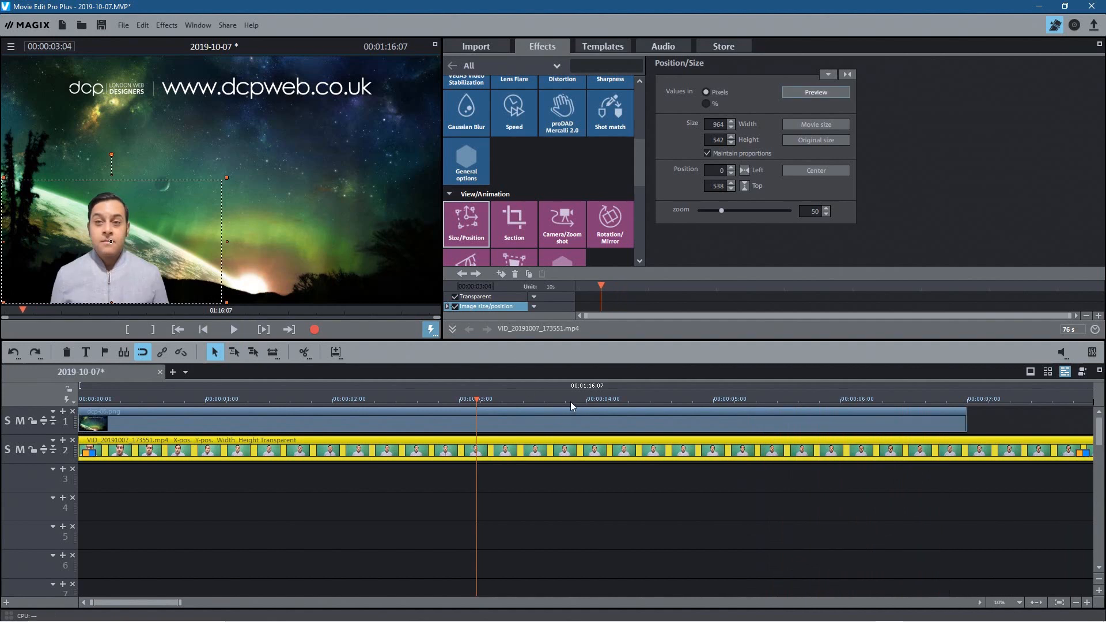
left_click(164, 399)
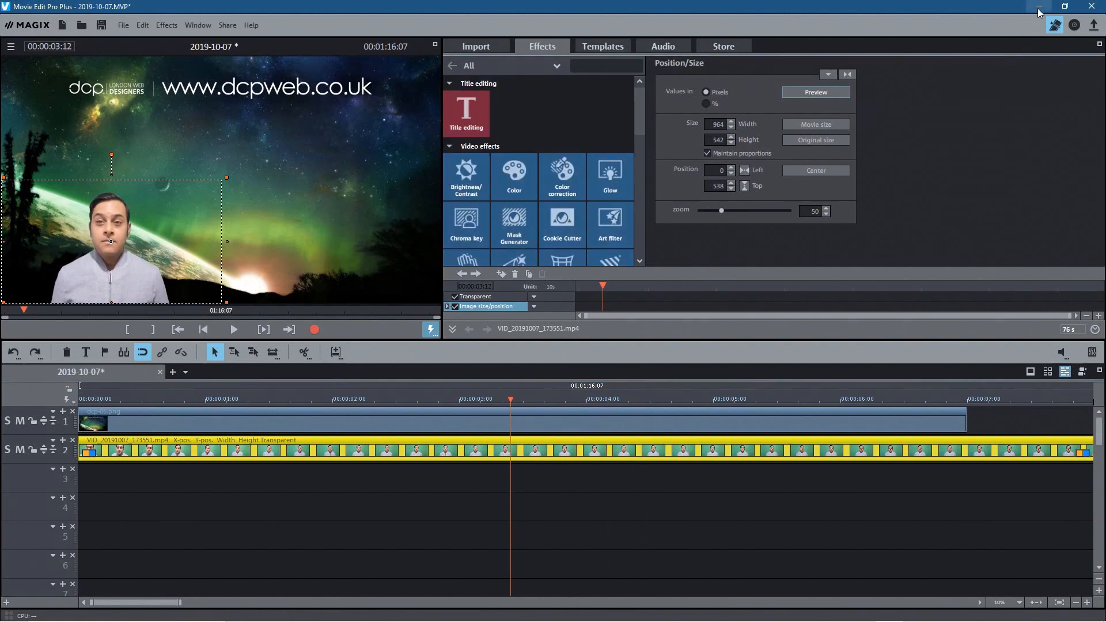
left_click(1038, 7)
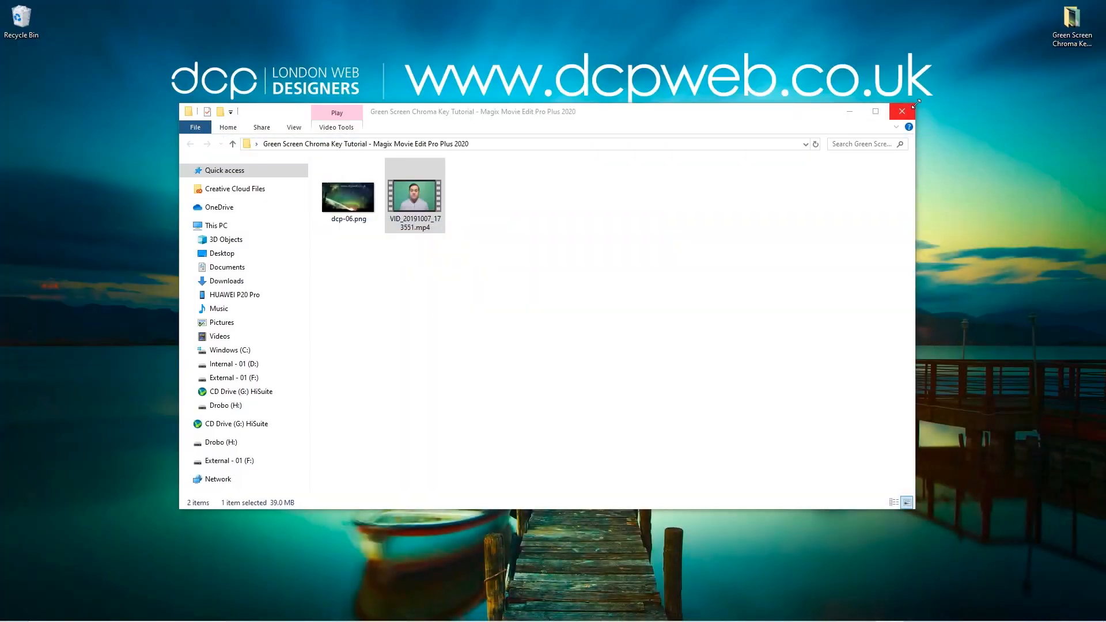